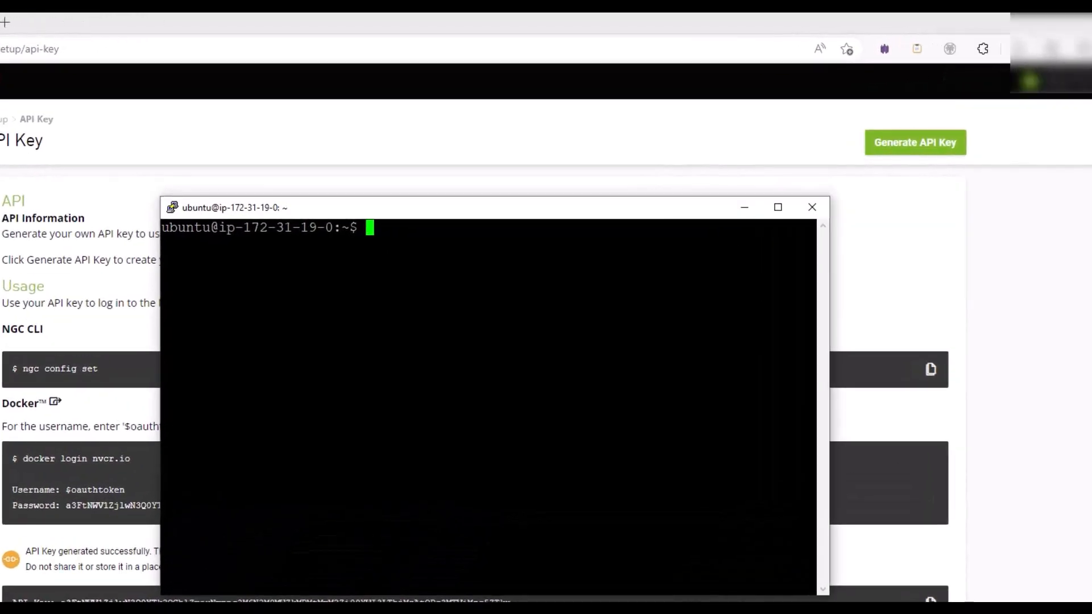
Step: Configure NGC CLI with the API key, ascii output, NVIDIA LaunchPad (nvlp-aienterprise) org, and no team
type("ngc config set")
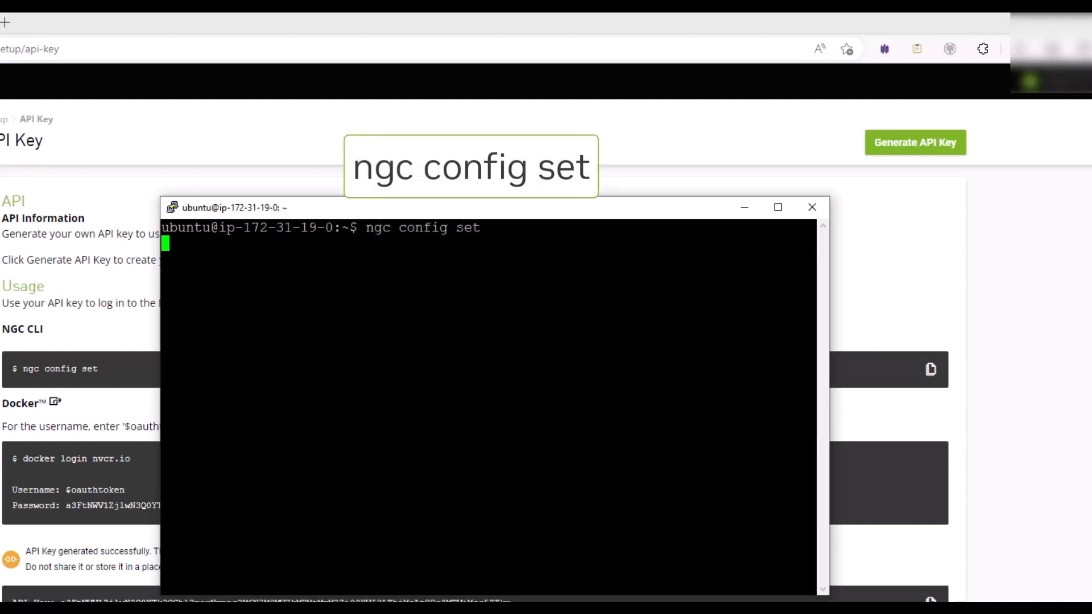
key("Enter")
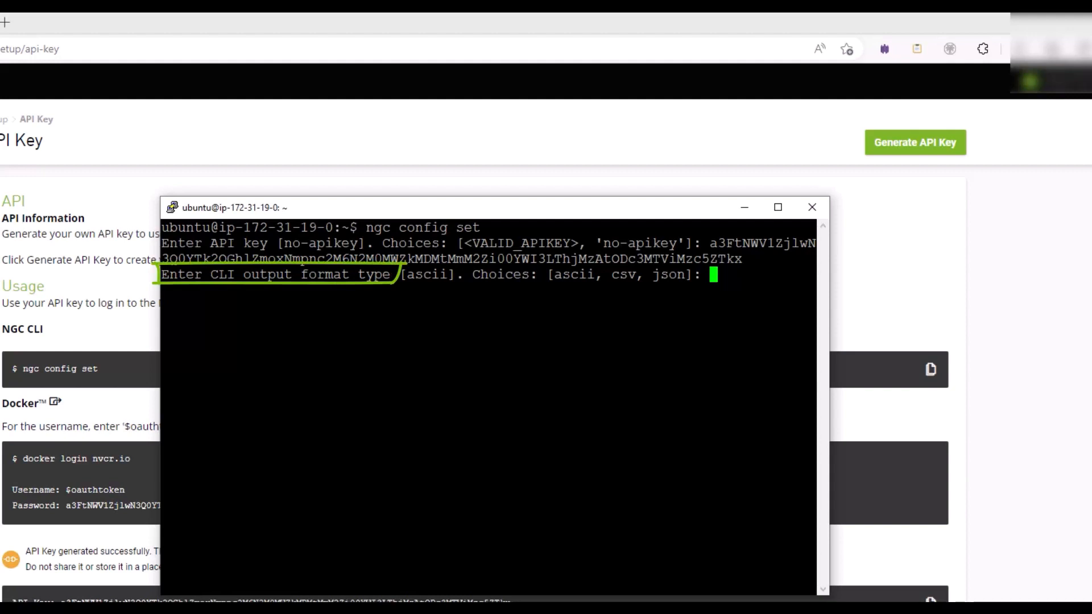
key("Enter")
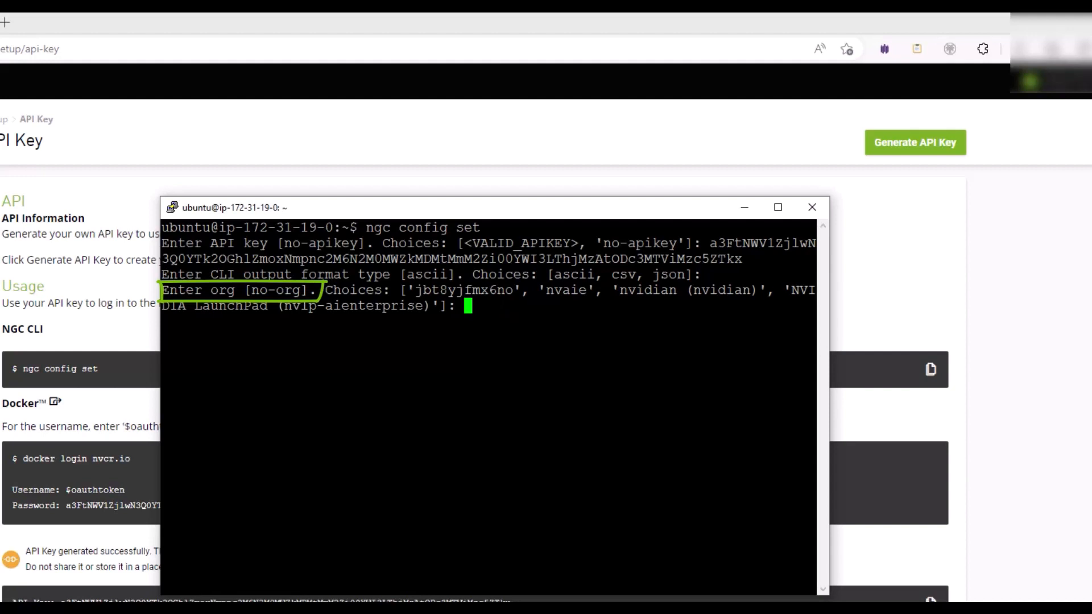
type("NVIDIA")
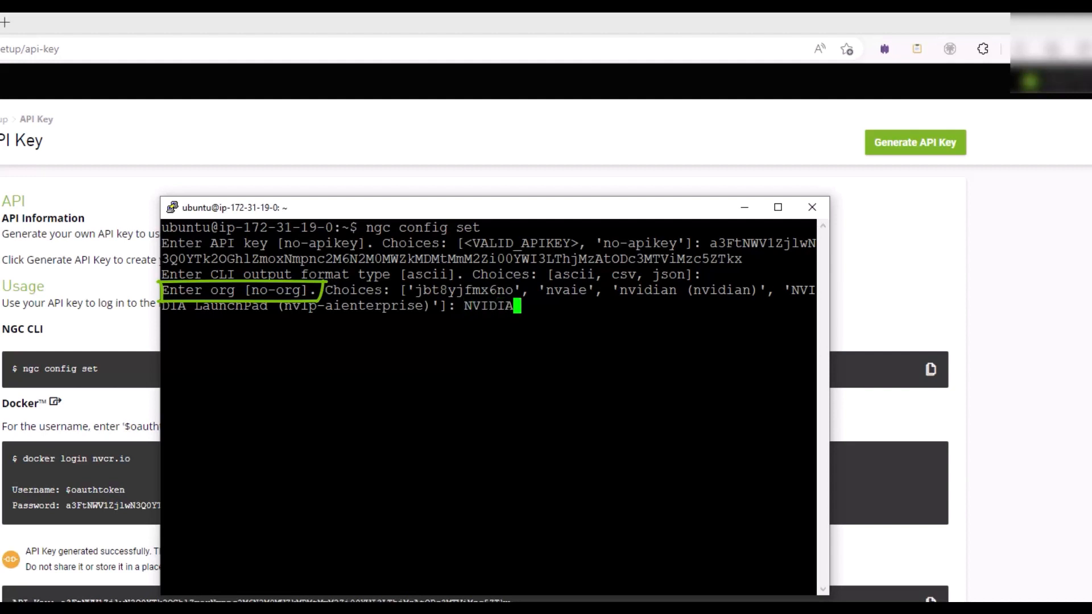
type("LaunchPad (")
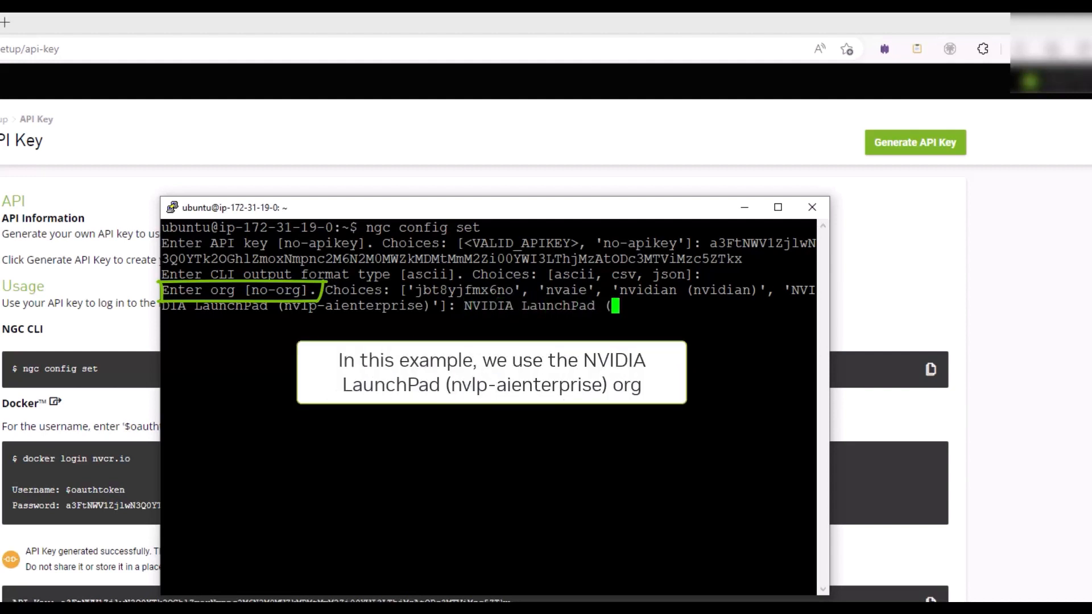
type("nvlp-")
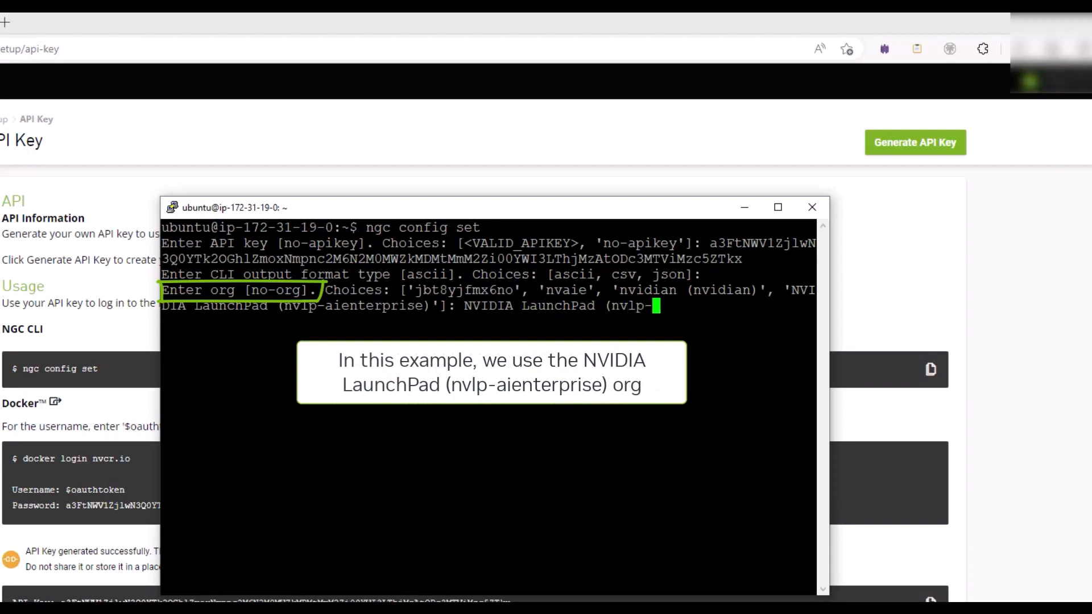
type("aienterprise")
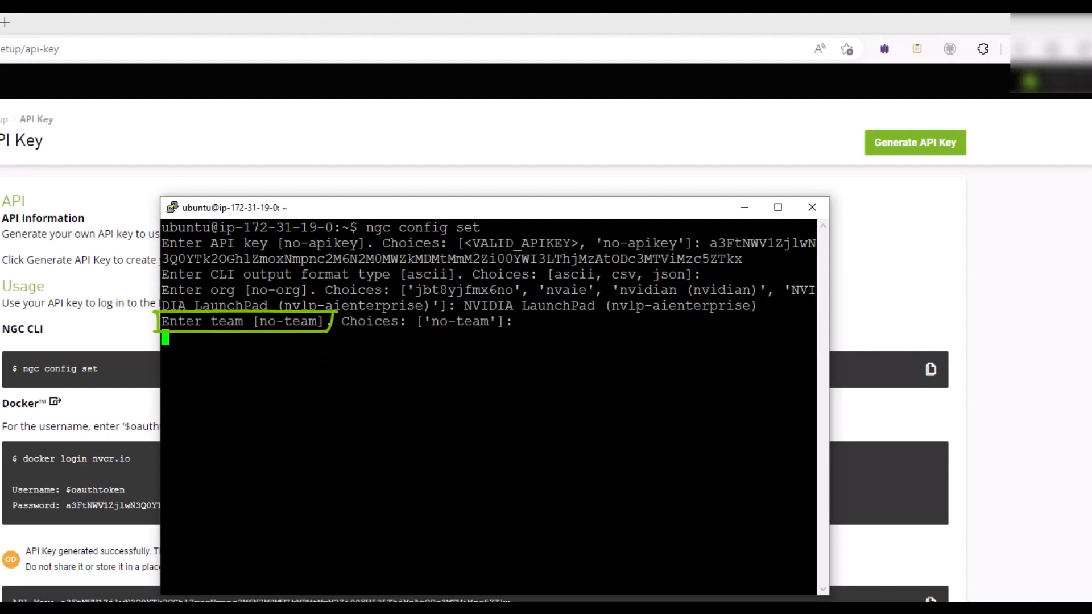
key("Enter")
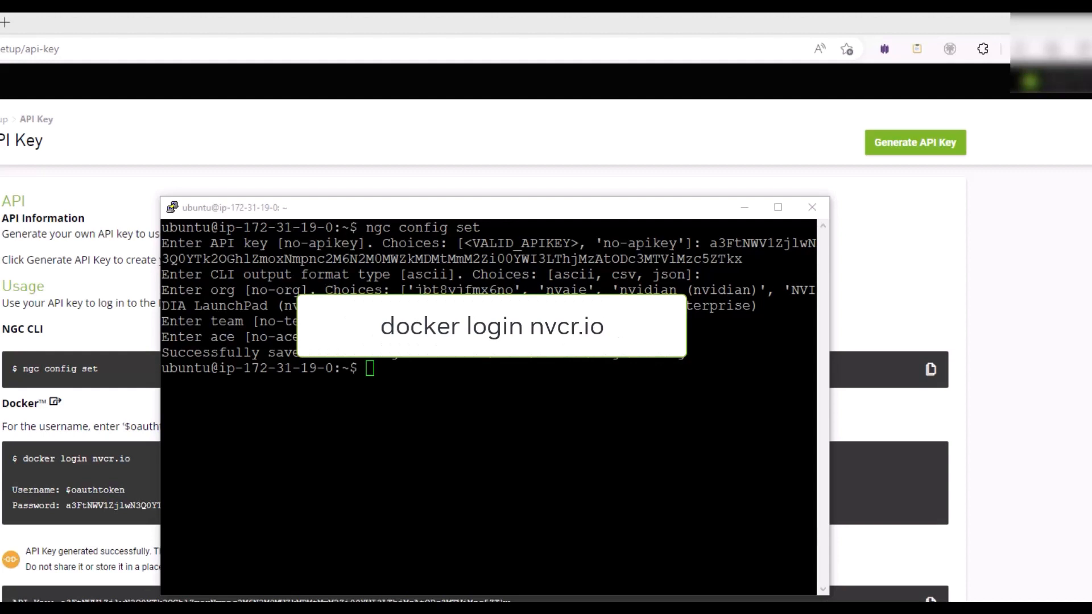
Step: Start docker login to nvcr.io and enter $oauthtoken as the username
type("docker logi")
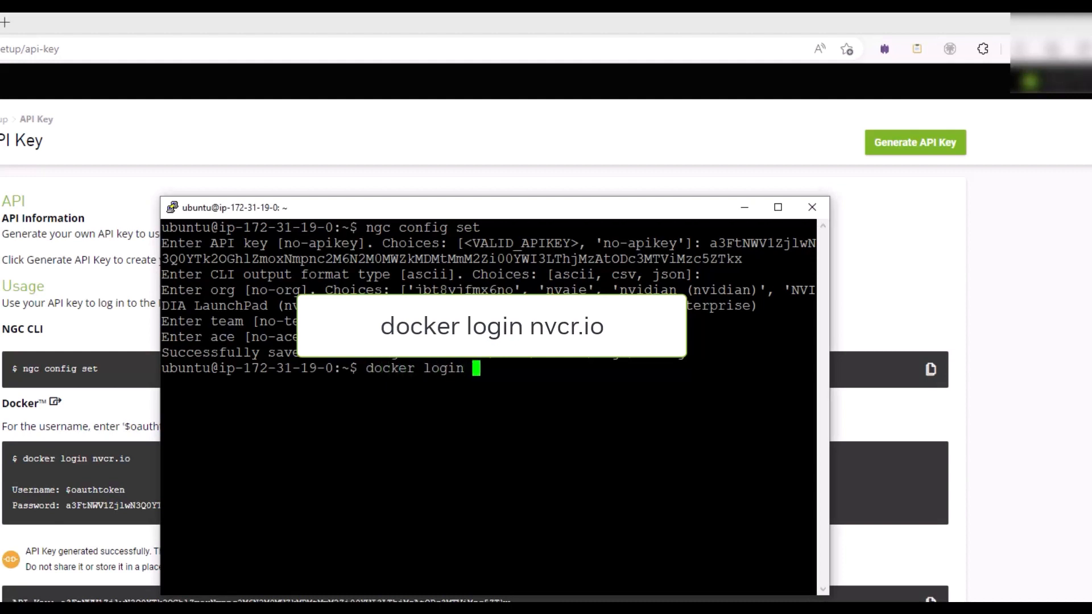
type("n")
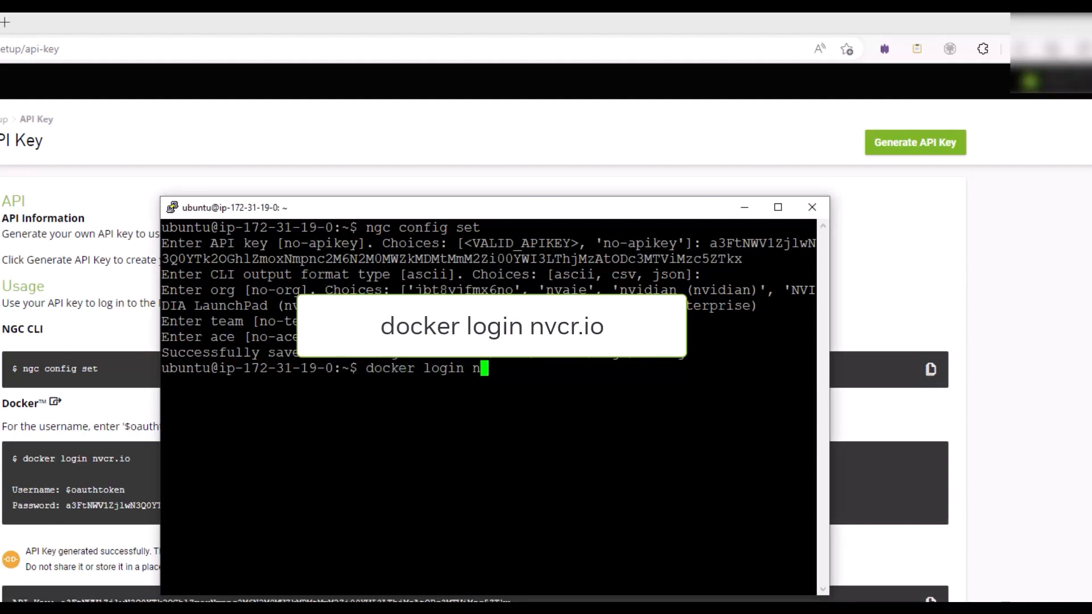
type("vcr.io")
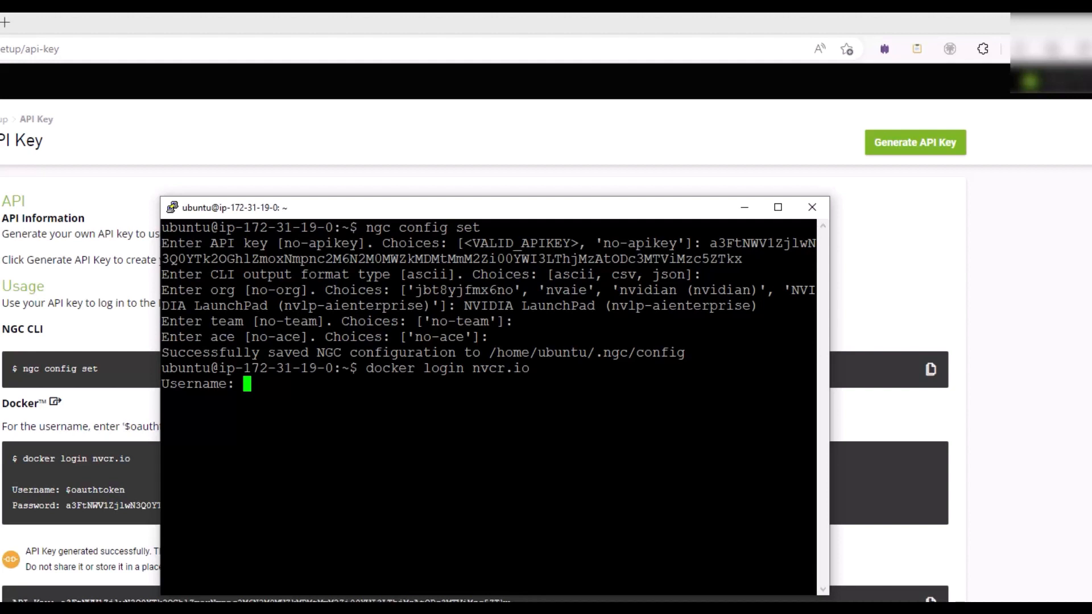
type("$")
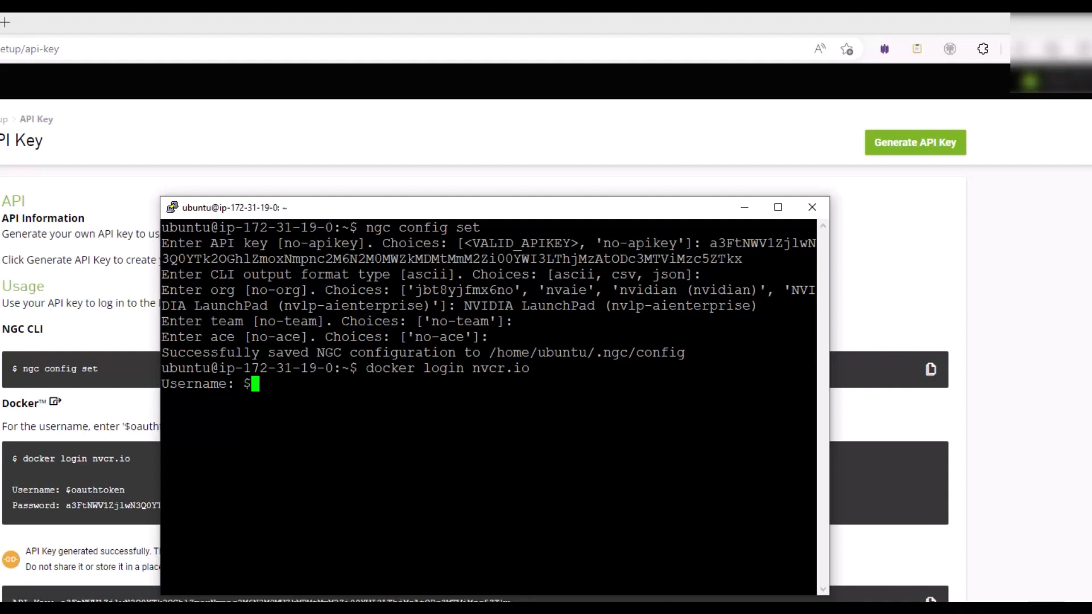
type("$oauth")
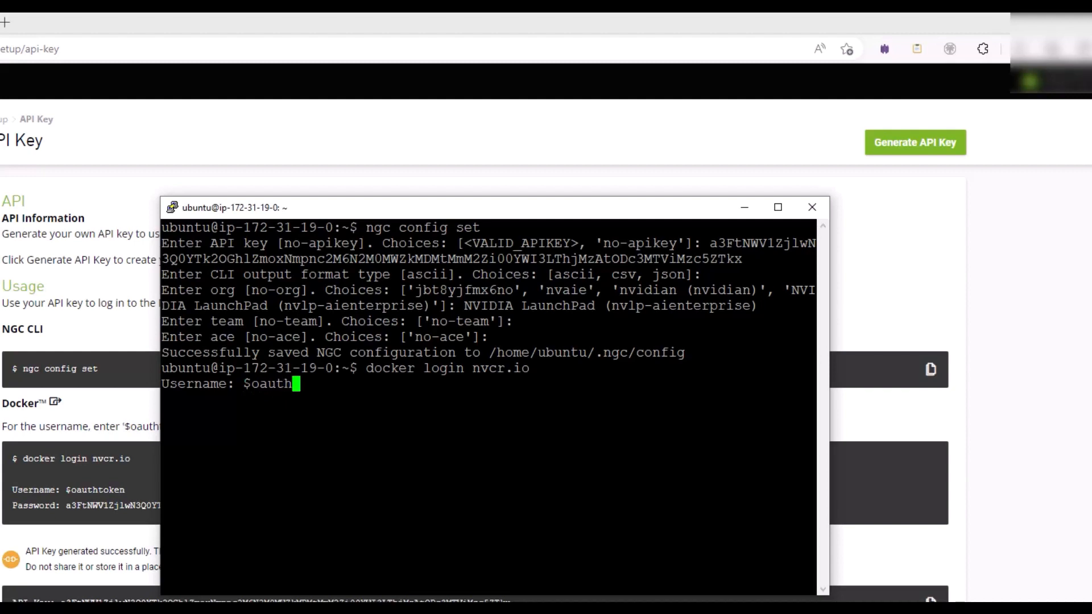
type("token")
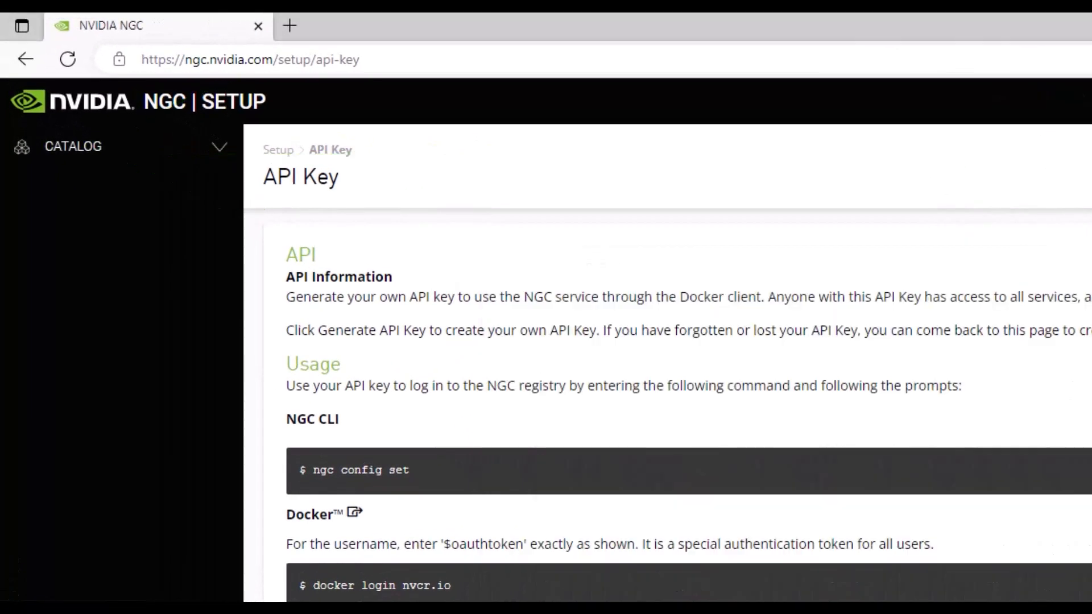
Step: Go to the Enterprise Catalog and open the NVIDIA AI Enterprise 3.0 collection
left_click(73, 146)
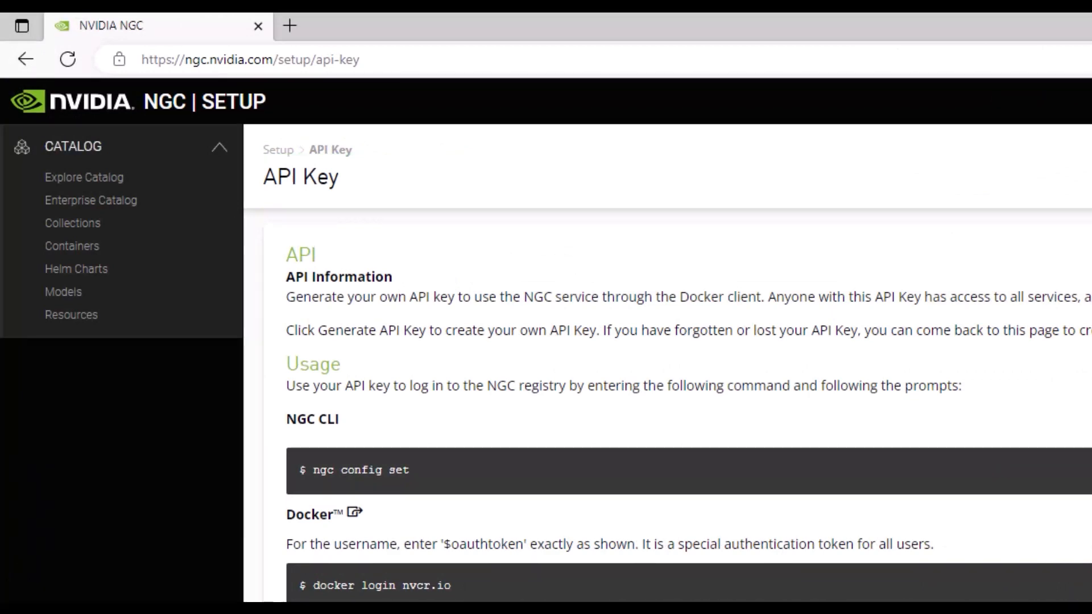
left_click(91, 199)
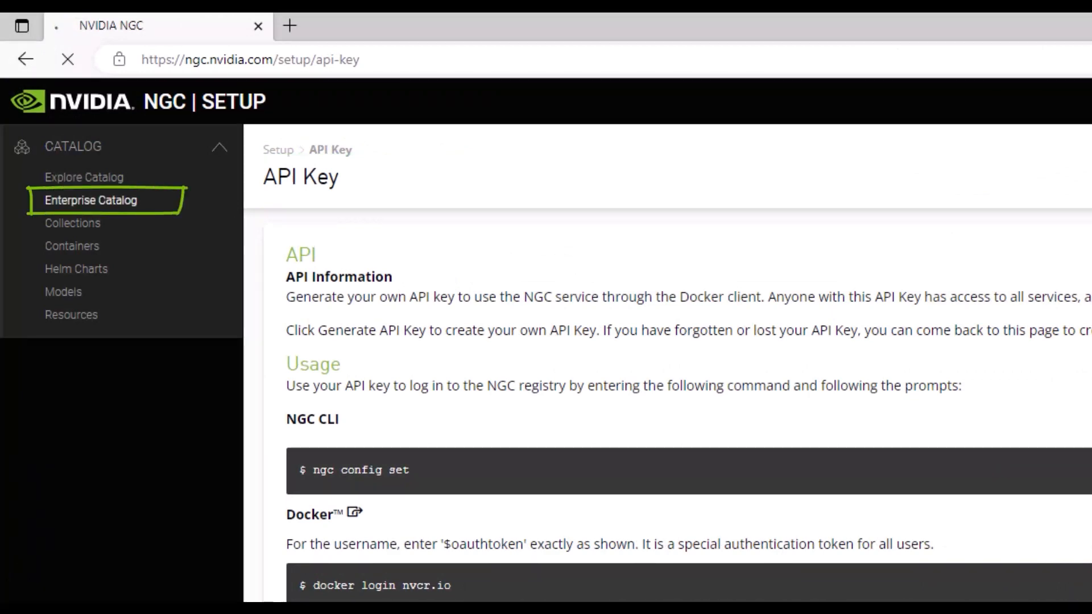
left_click(90, 200)
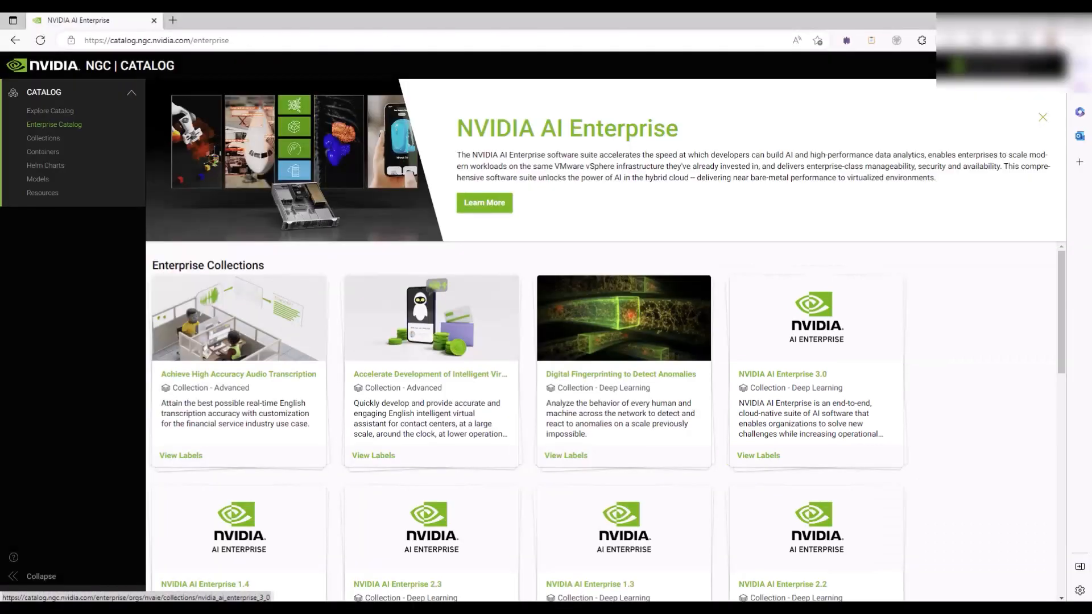
left_click(794, 374)
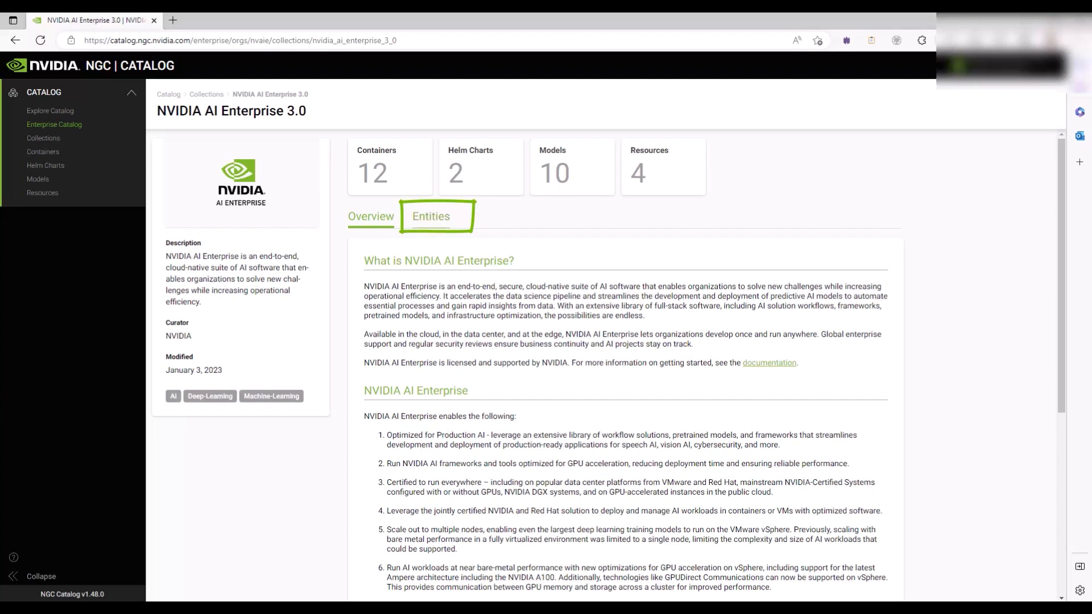
Step: Open the PyTorch container from the collection's entities and copy its image path
left_click(431, 216)
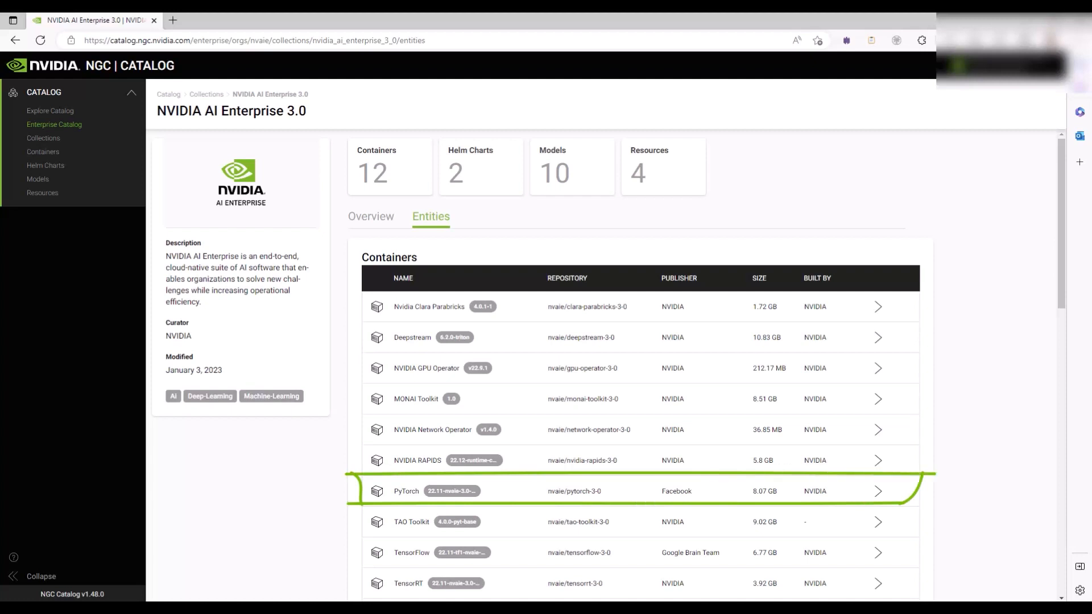
left_click(406, 490)
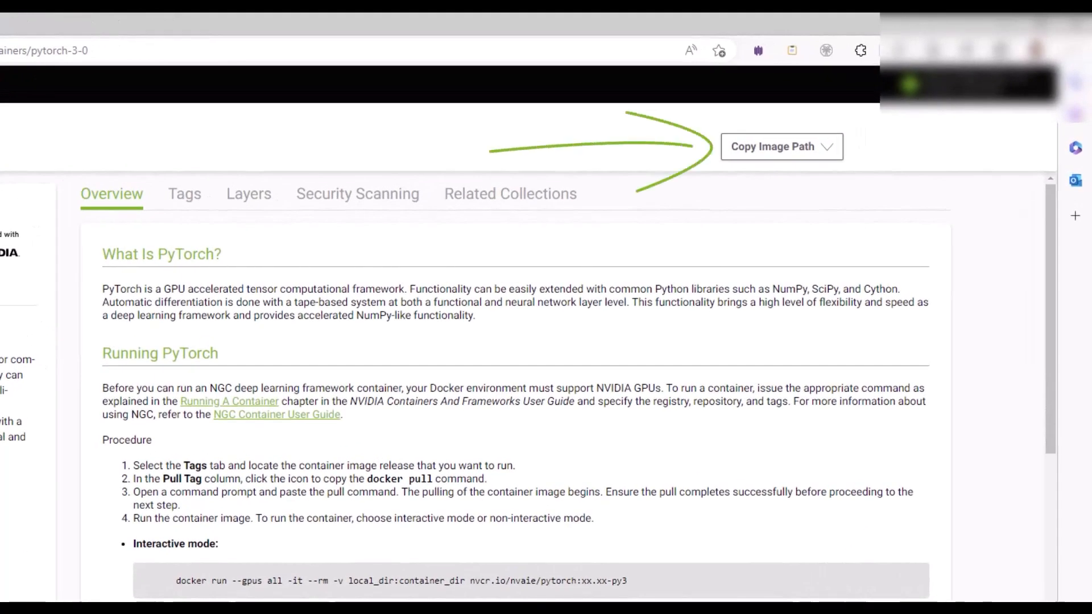
left_click(832, 147)
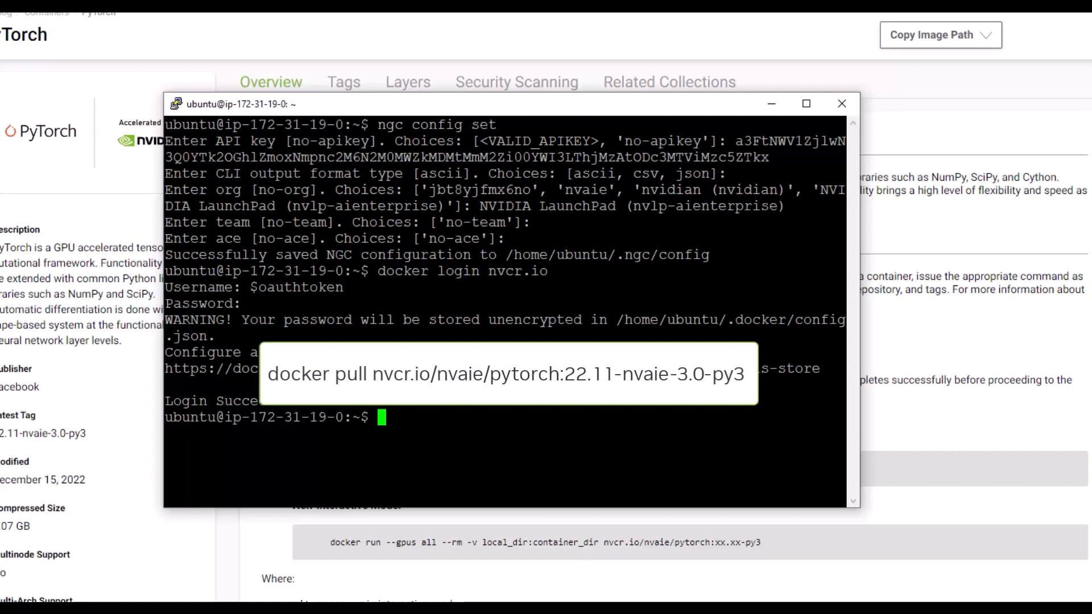
Step: Run docker pull nvcr.io/nvaie/pytorch-3-0:22.11-nvaie-3.0-py3
type("docker pull")
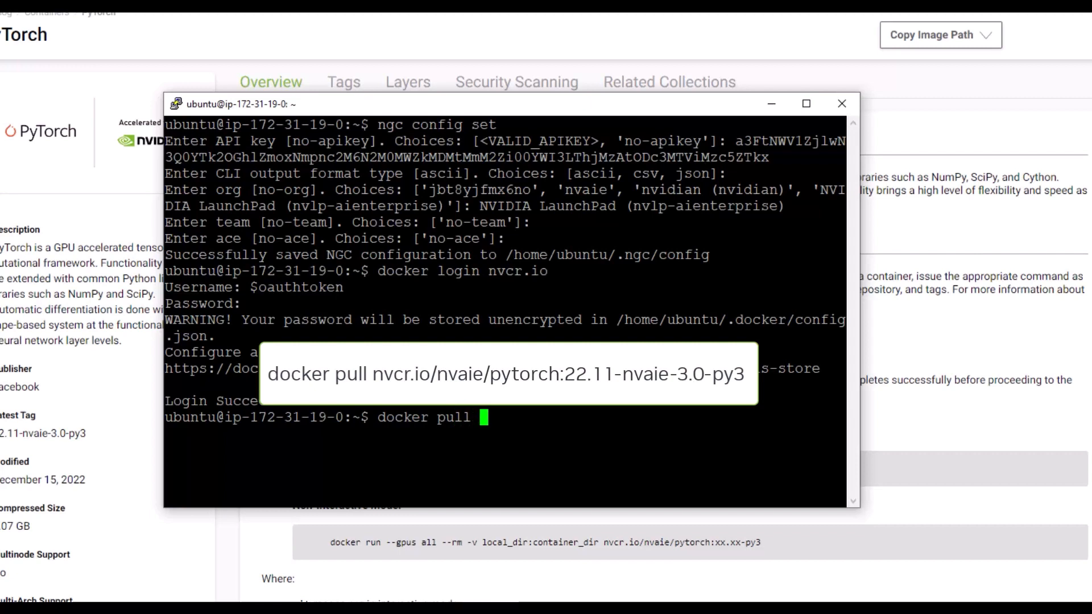
type("nvcr.io/nvaie/pytorch-3-0:22.11-nvaie-3.0-py3")
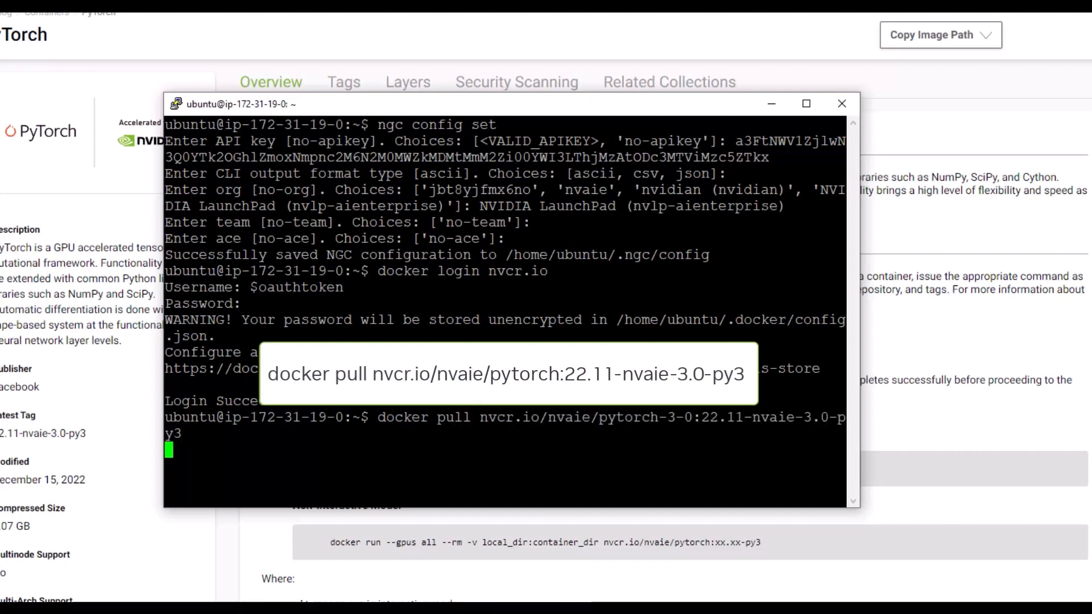
key("Enter")
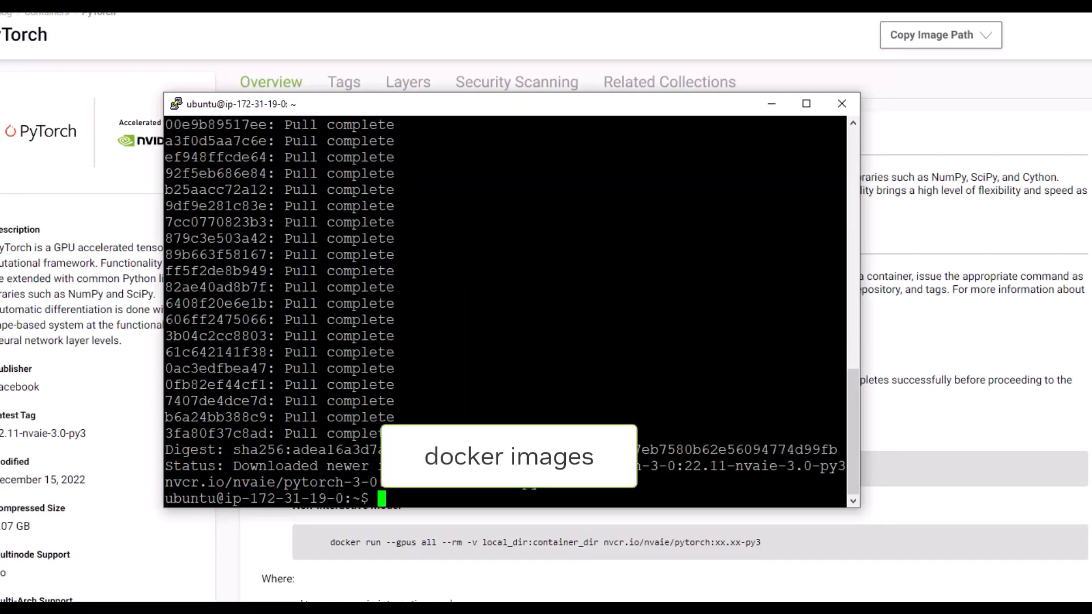
Step: List docker images, create /home/ubuntu/pytorch, and type a GPU docker run mounting it at /pytorch
type("docker images")
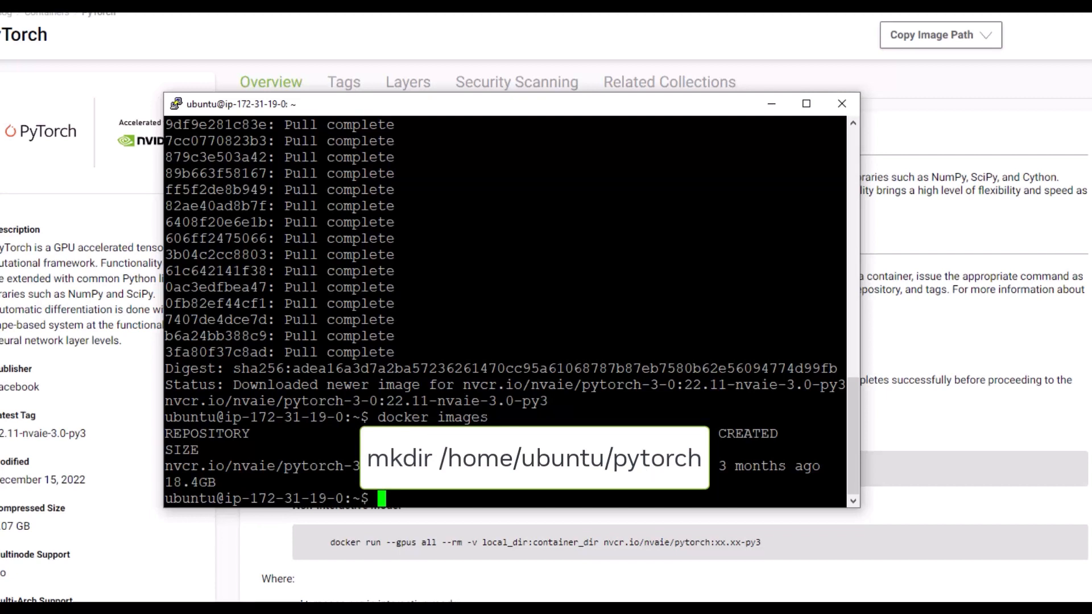
type("m")
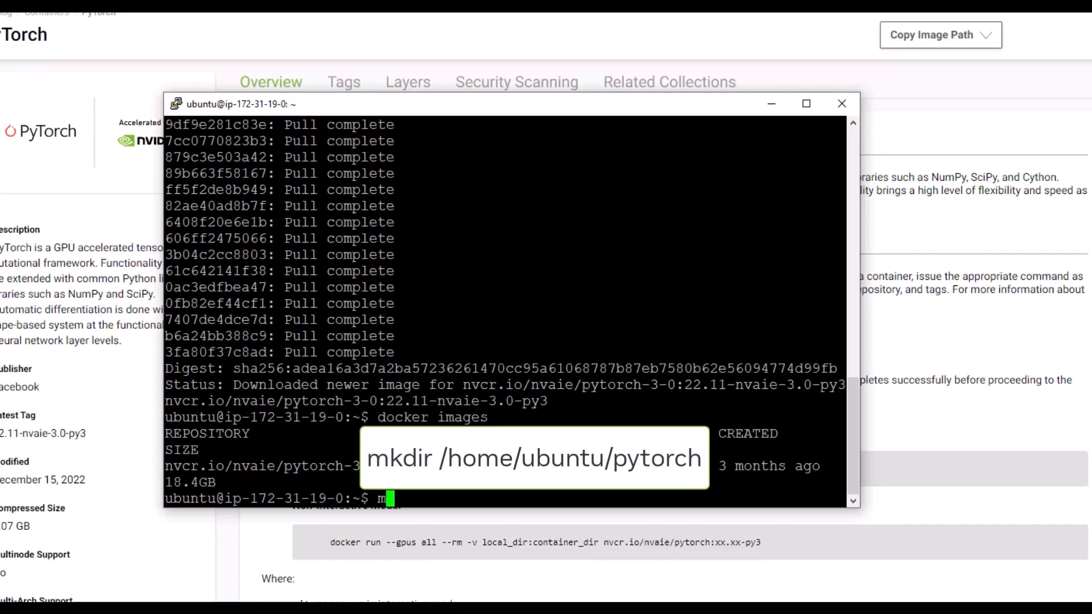
type("kdir")
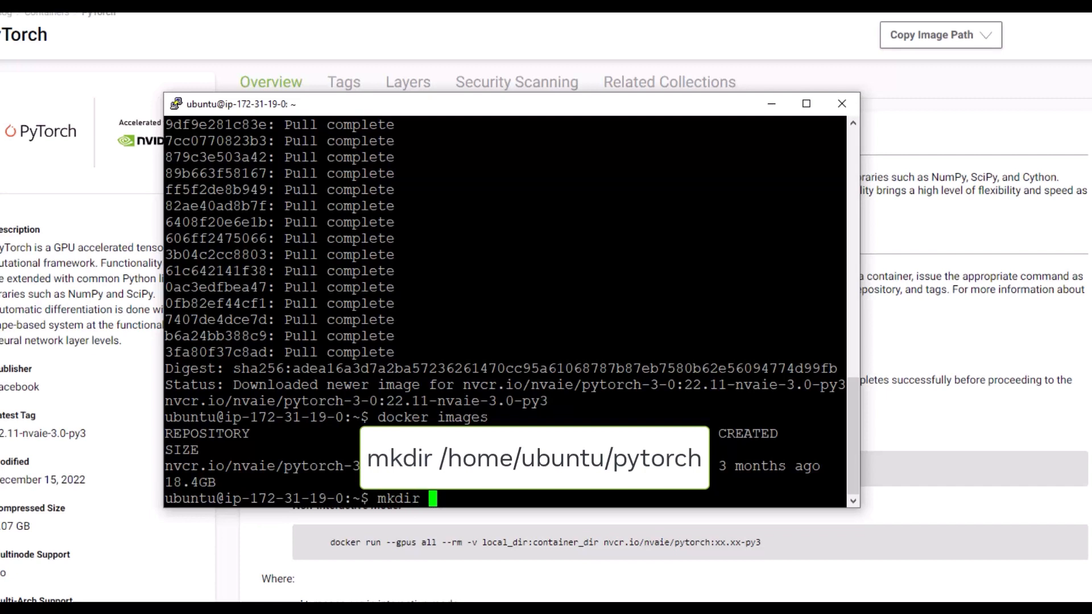
type("/home/ubuntu/")
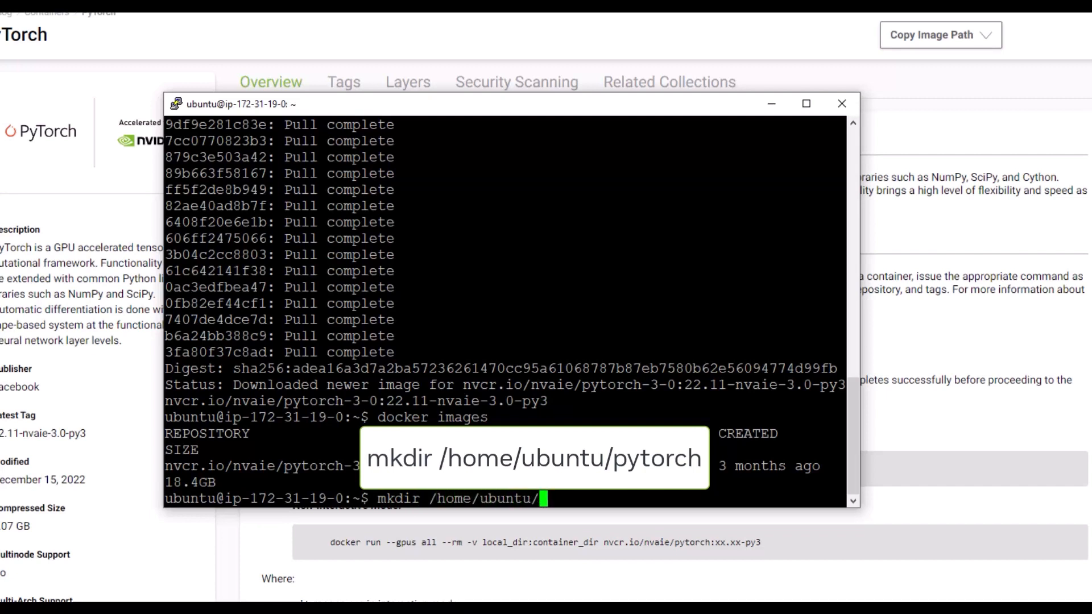
type("pyt")
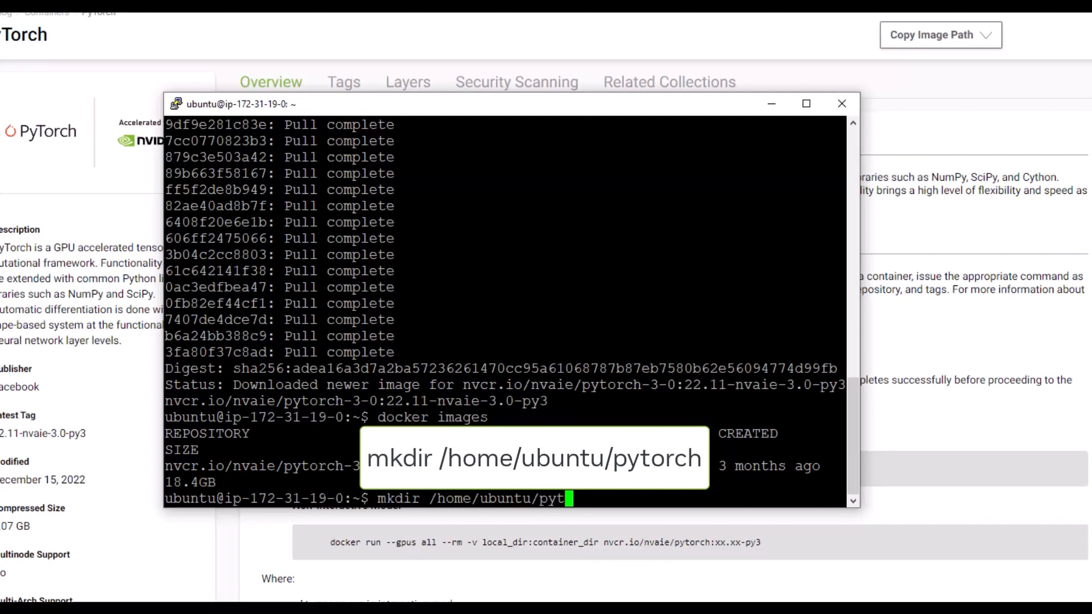
type("orch")
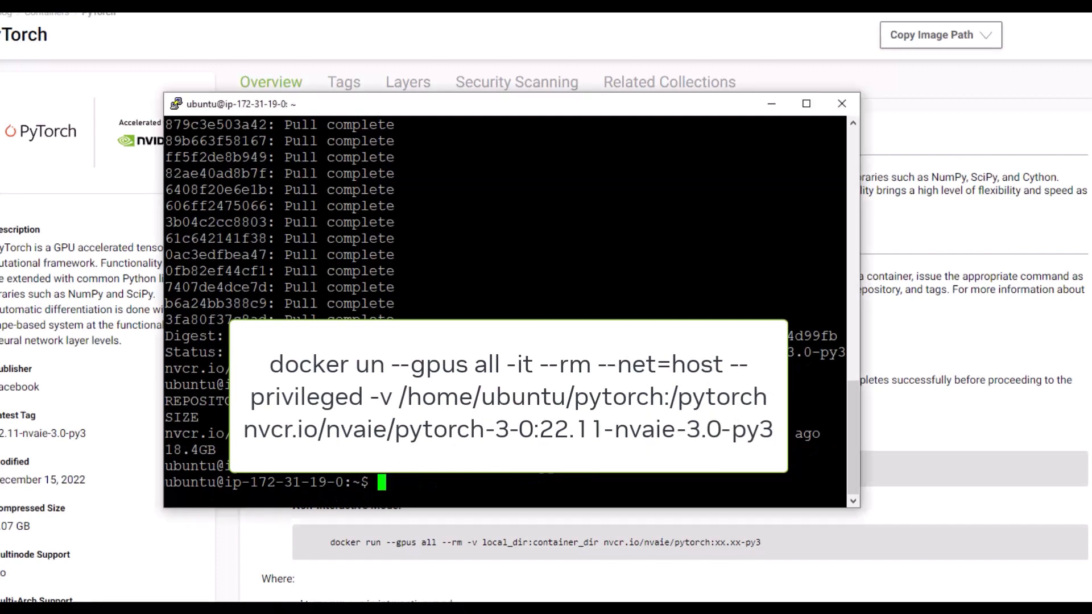
type("docker run --gpus all -it --rm --net=host --privileged -v /home/ubuntu/pytorch:/pytorch nvcr.io/nvaie/pytorch-3-0:22.11-nvaie-3.0-py3")
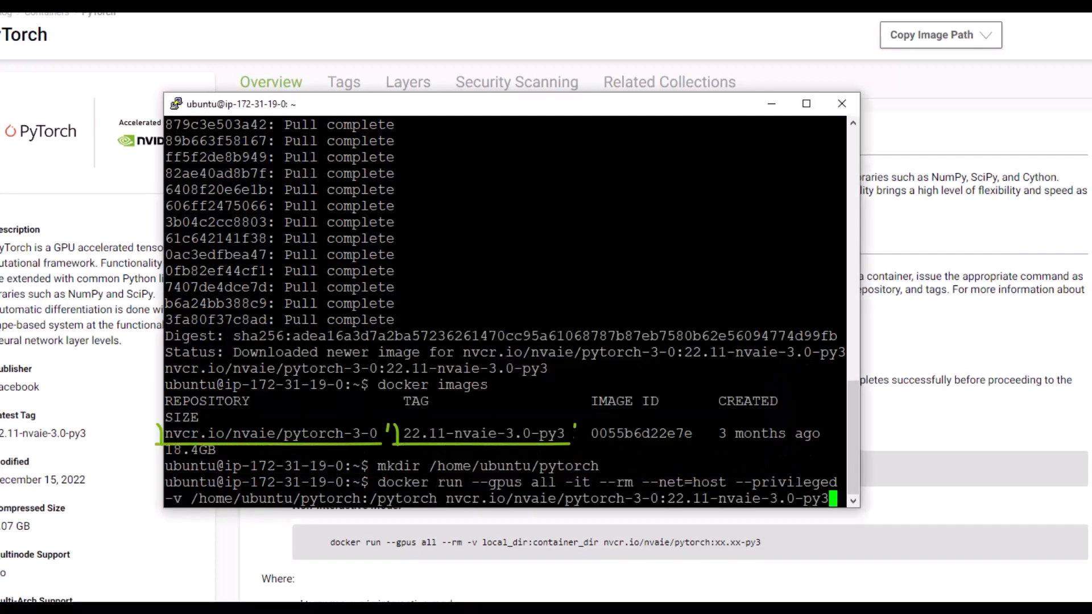